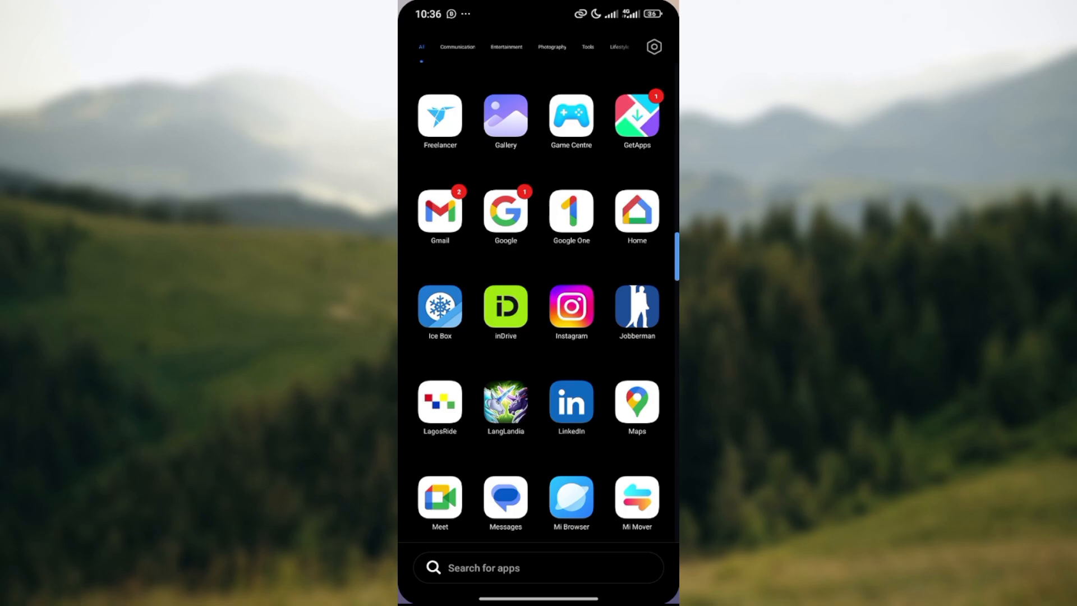
- Launch Rosetta Stone and browse the German course units from Language Basics through Dining and Vacation
scroll("down", 3)
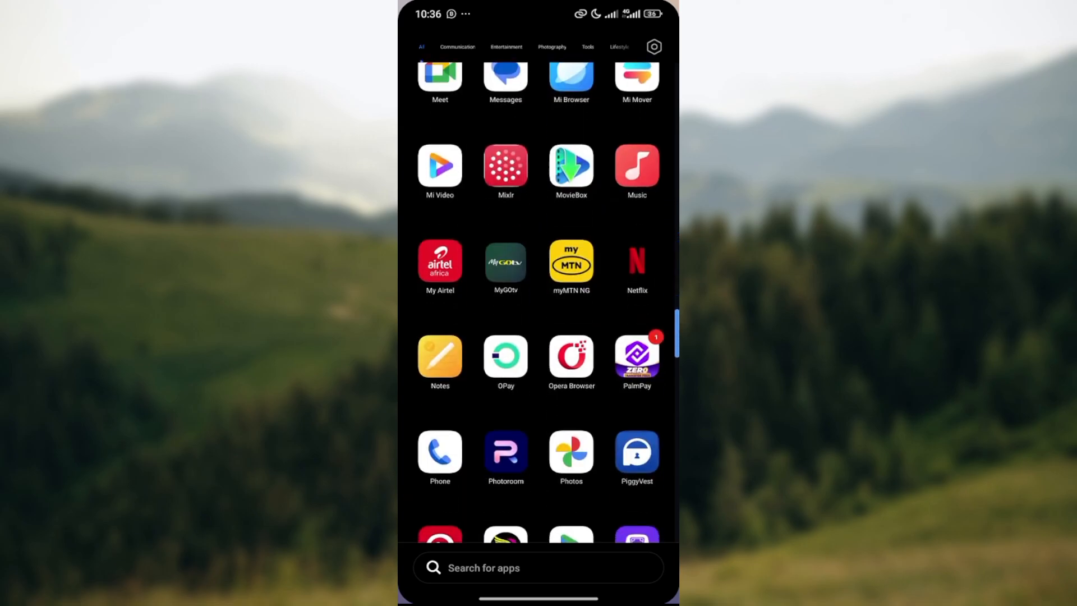
scroll("down", 3)
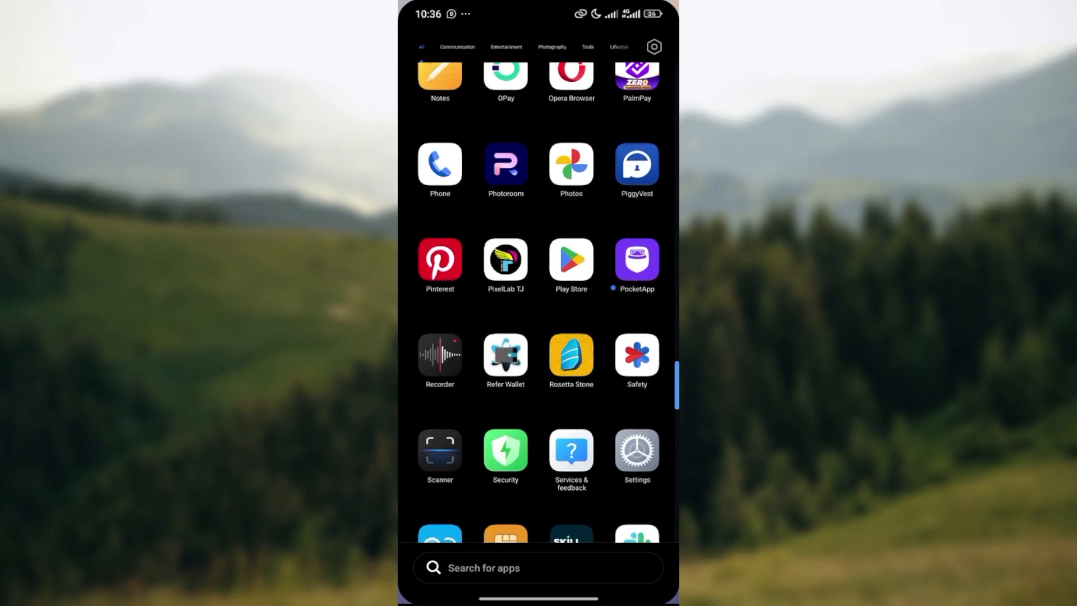
left_click(571, 354)
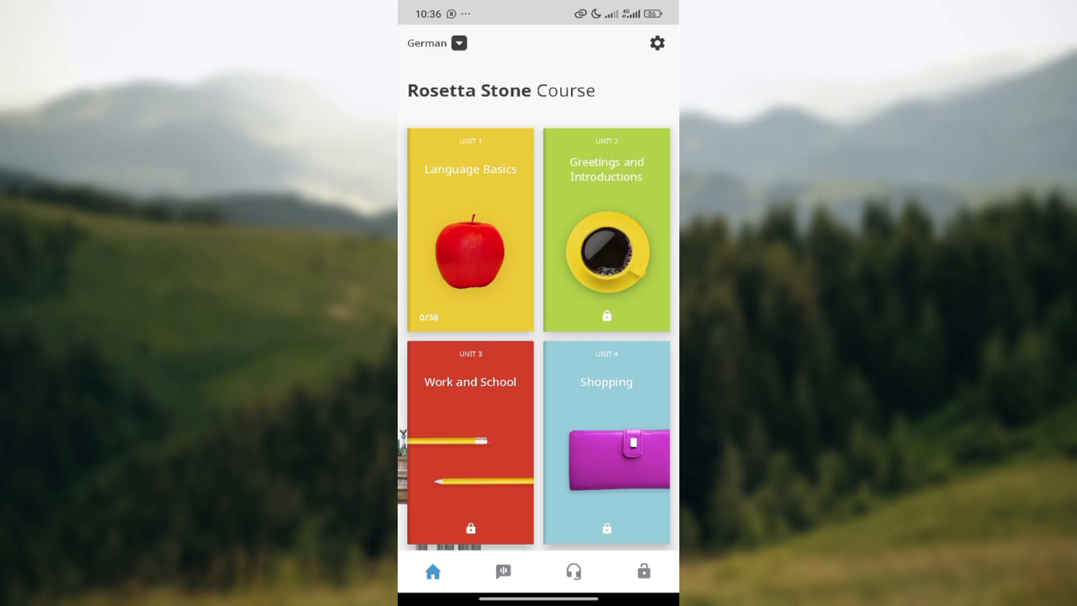
scroll("down", 3)
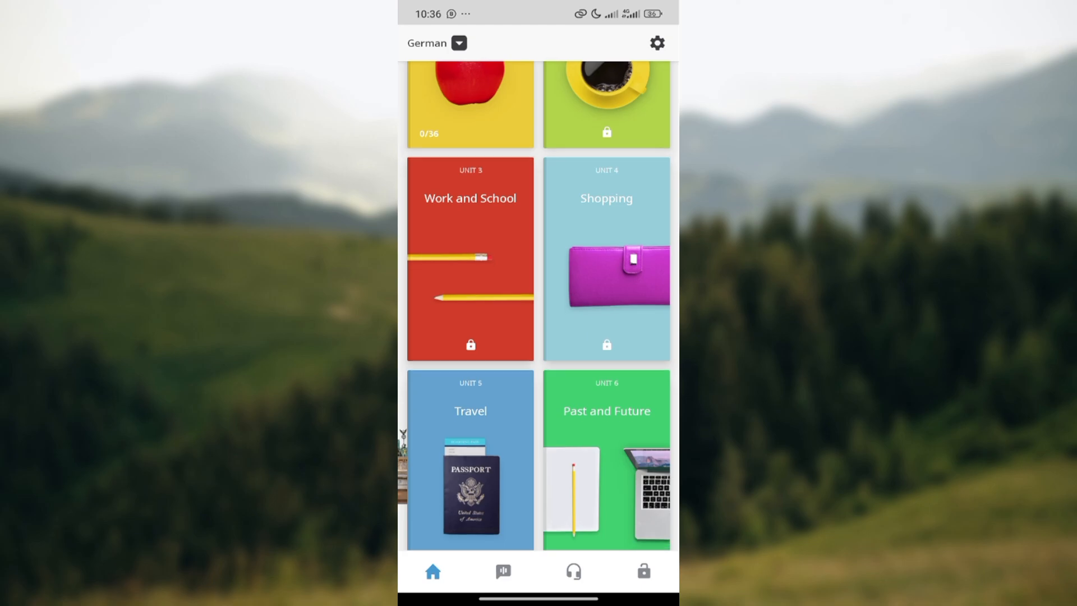
scroll("down", 3)
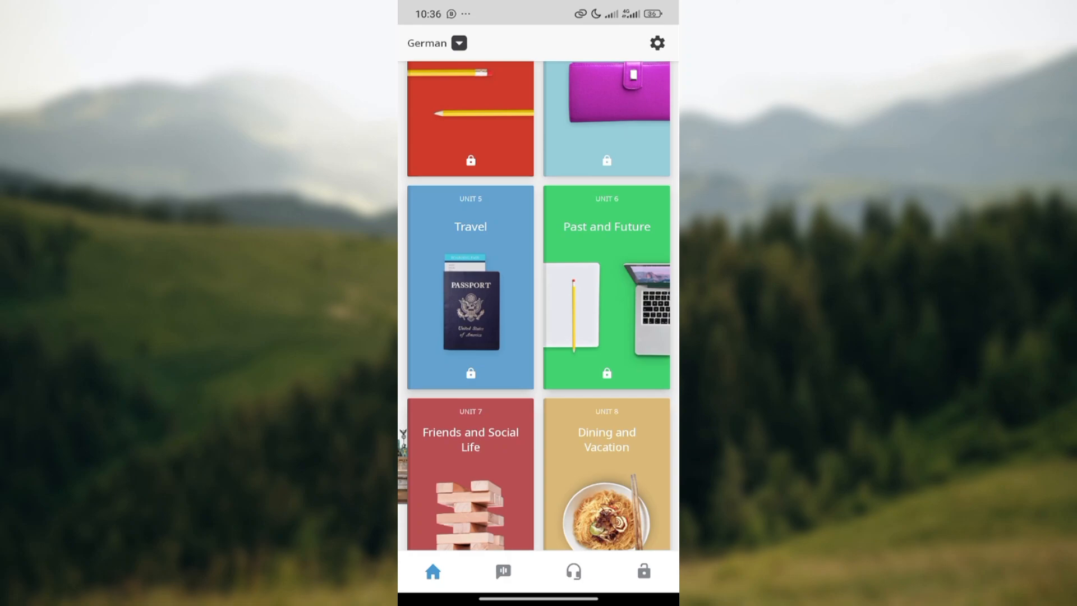
scroll("down", 3)
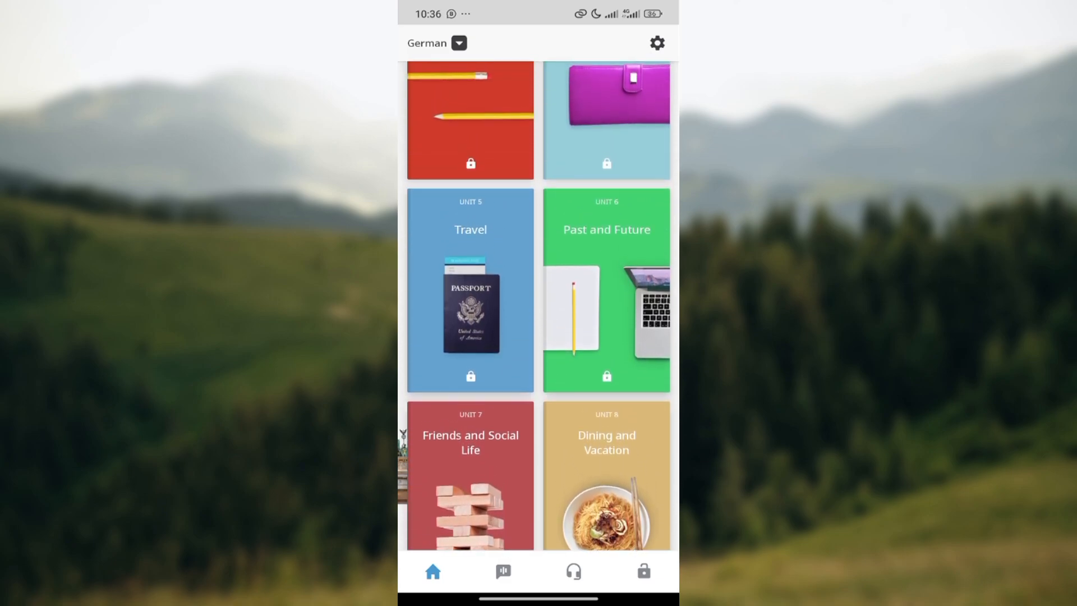
scroll("down", 3)
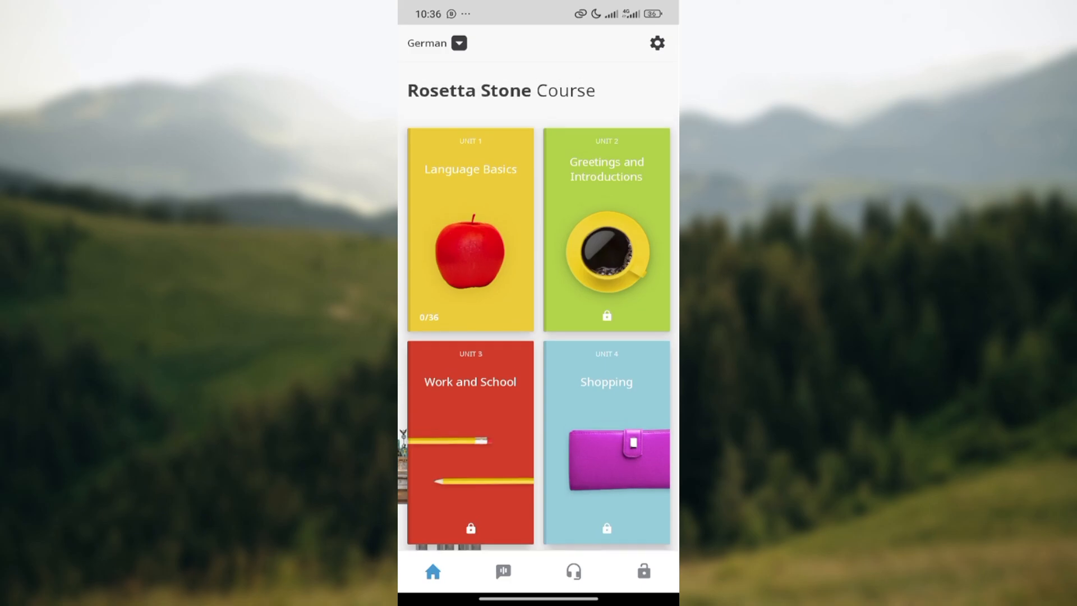
- Sign out of the current account and start creating a new one at the first-name field
left_click(656, 43)
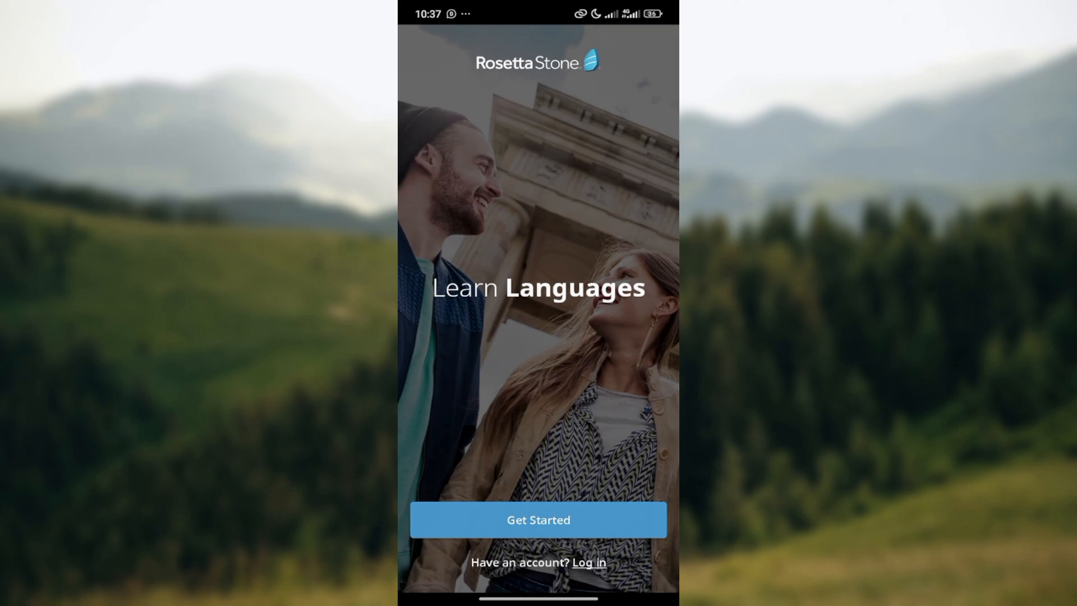
left_click(538, 520)
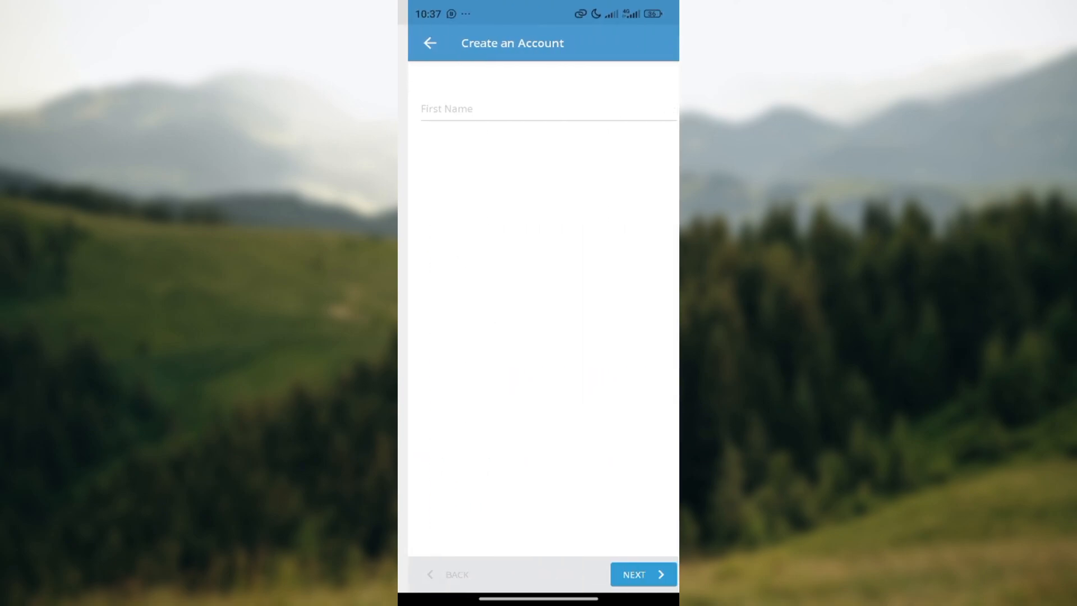
left_click(538, 109)
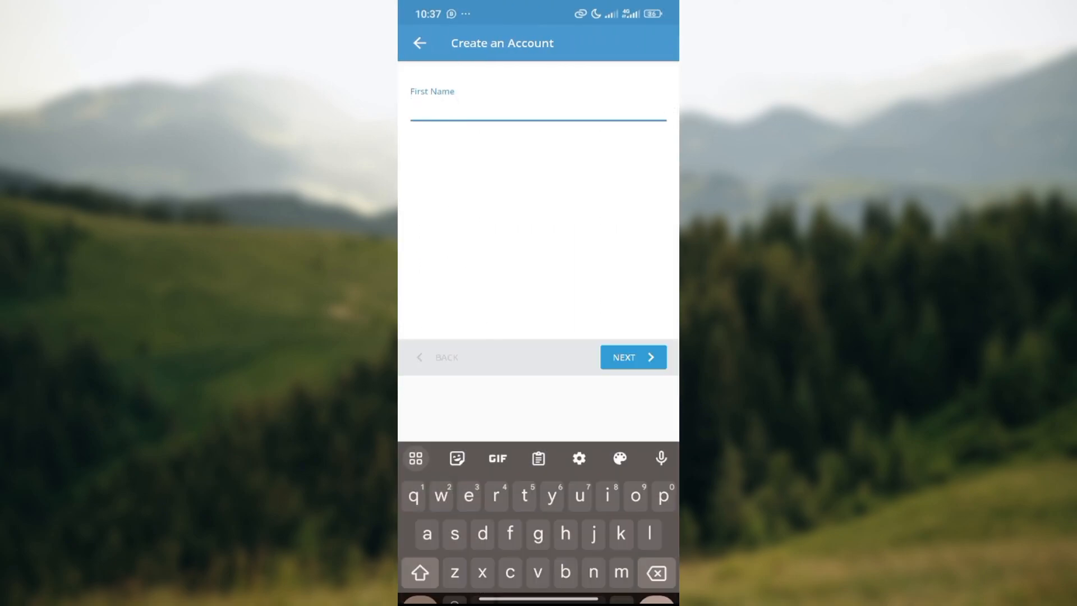
left_click(538, 108)
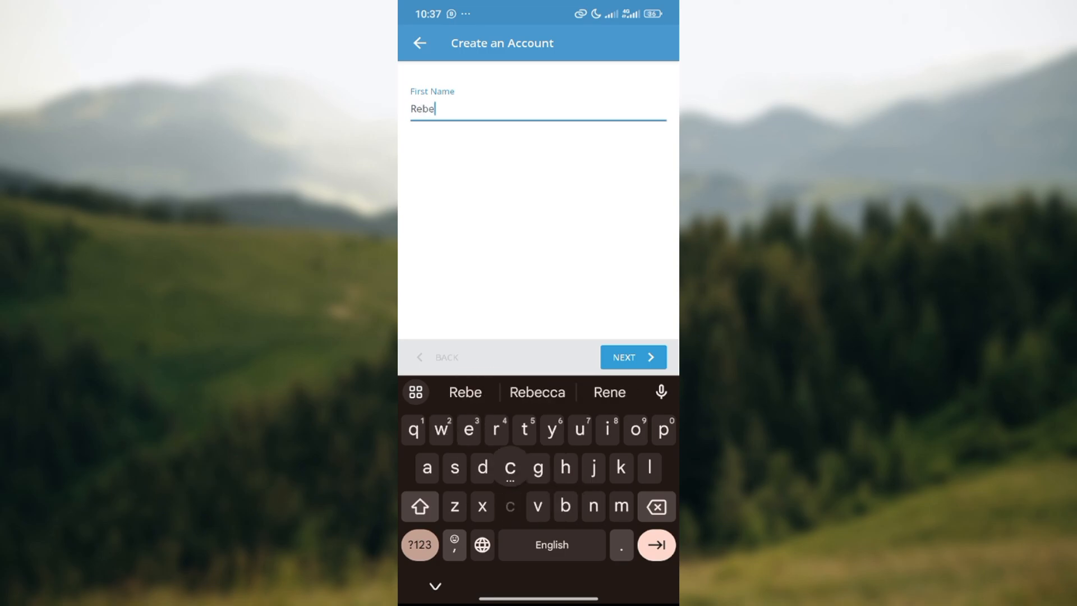
- Continue to the email step and enter the email beginning 'abioye'
left_click(631, 357)
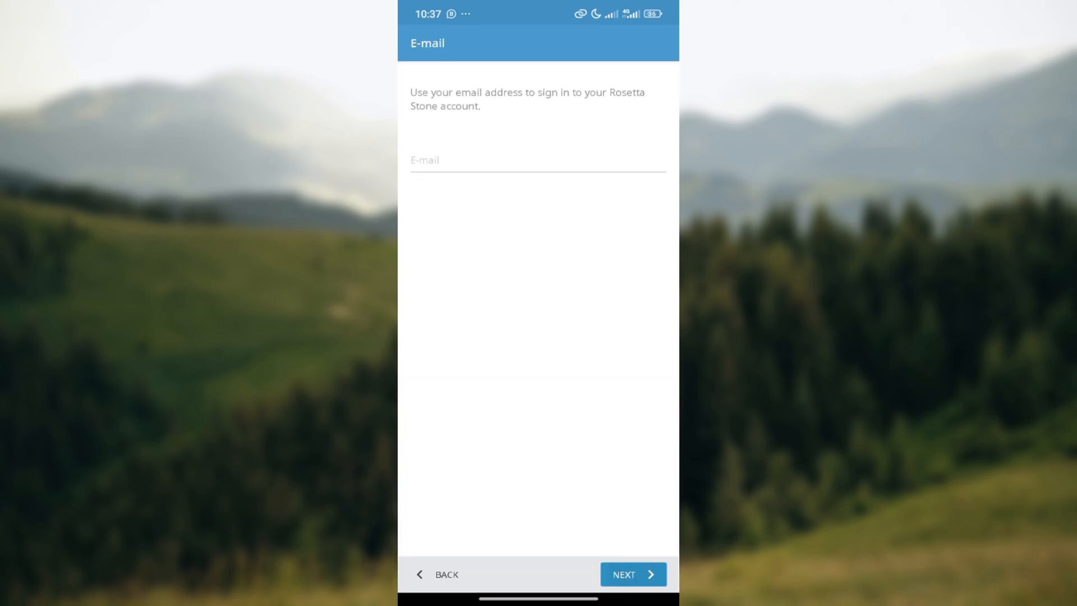
left_click(538, 161)
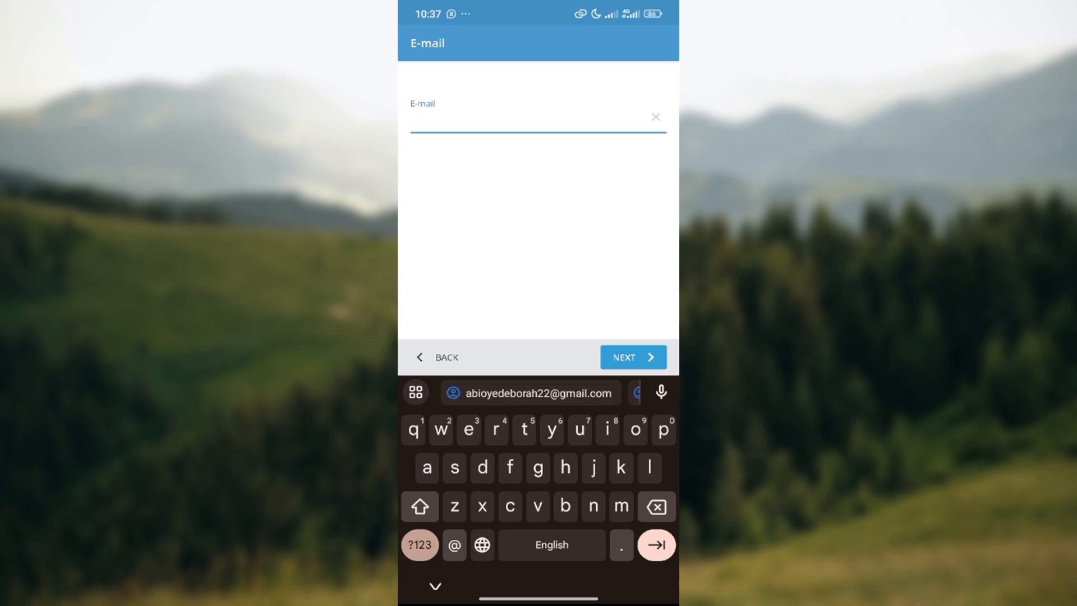
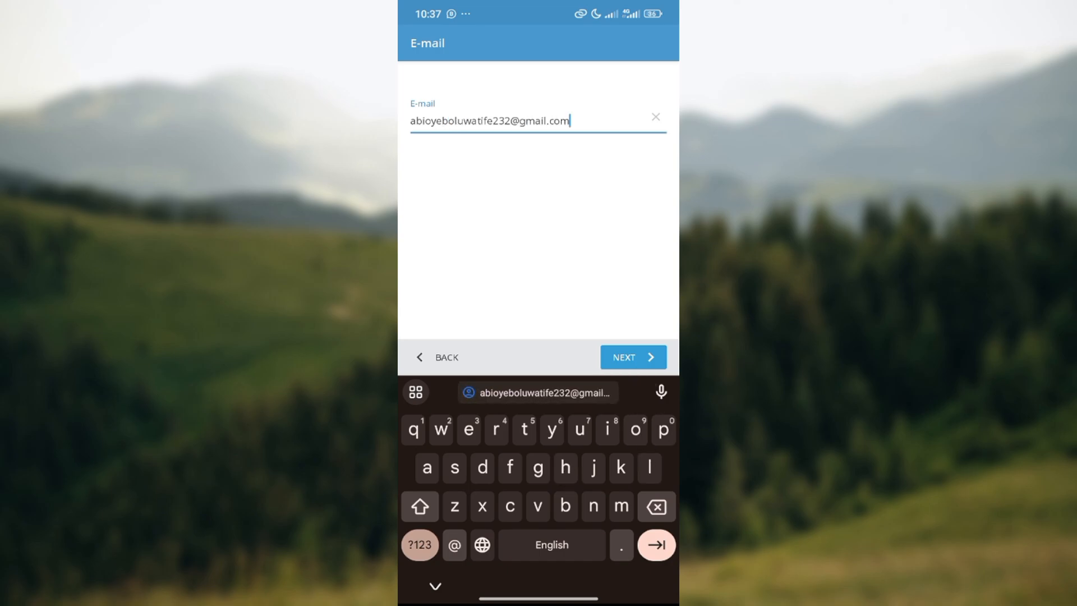
left_click(632, 357)
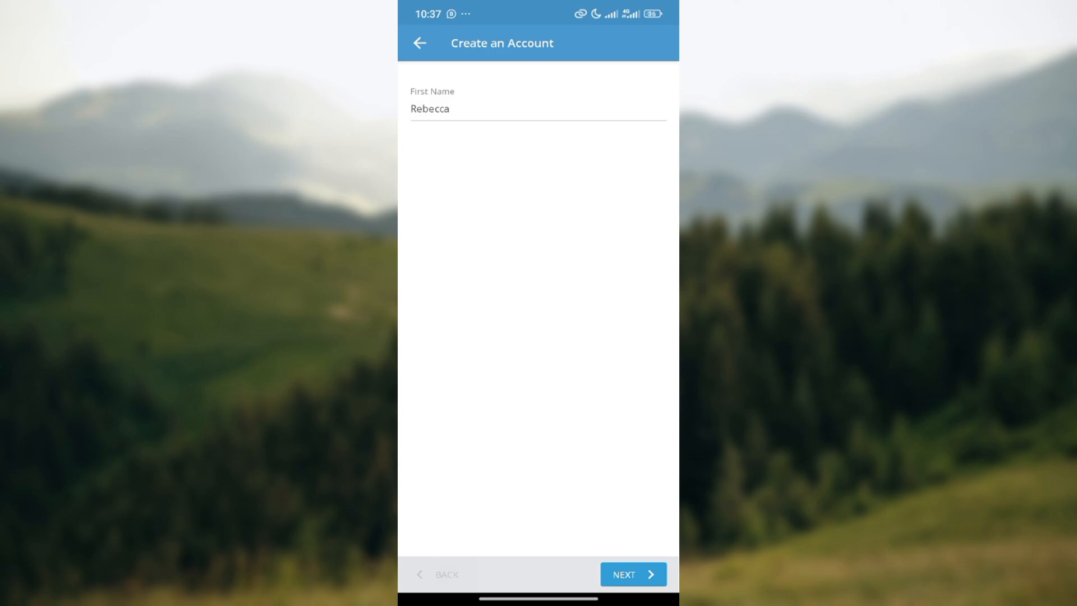
left_click(420, 42)
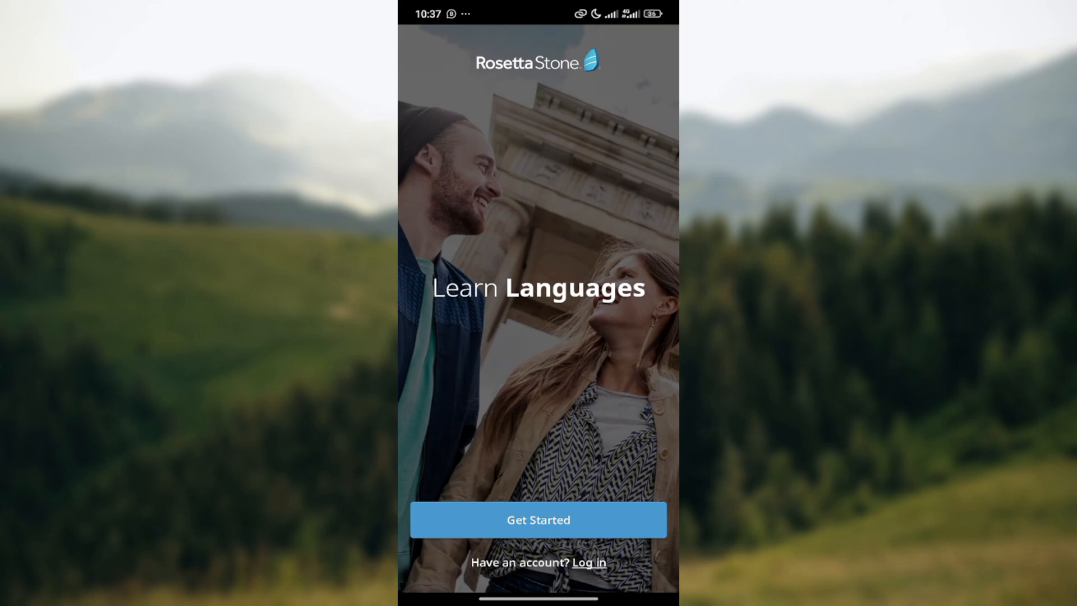
left_click(537, 520)
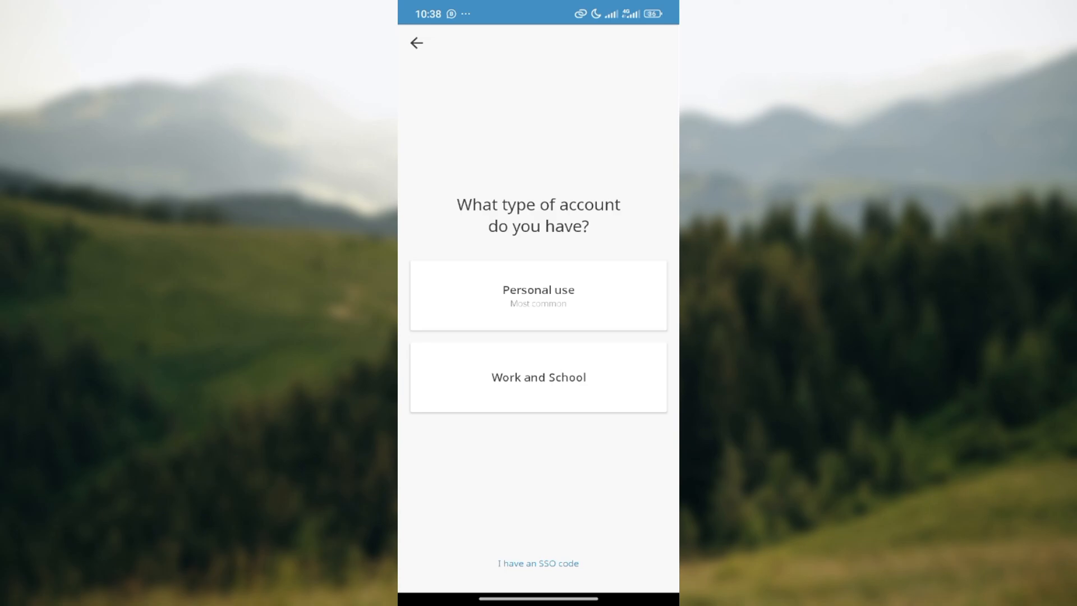
left_click(537, 295)
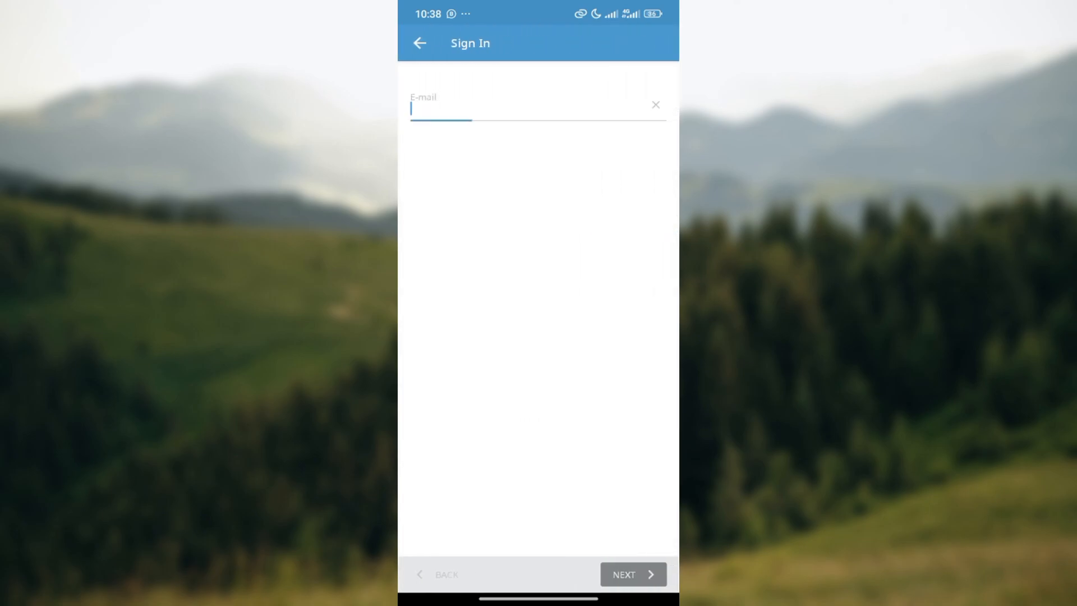
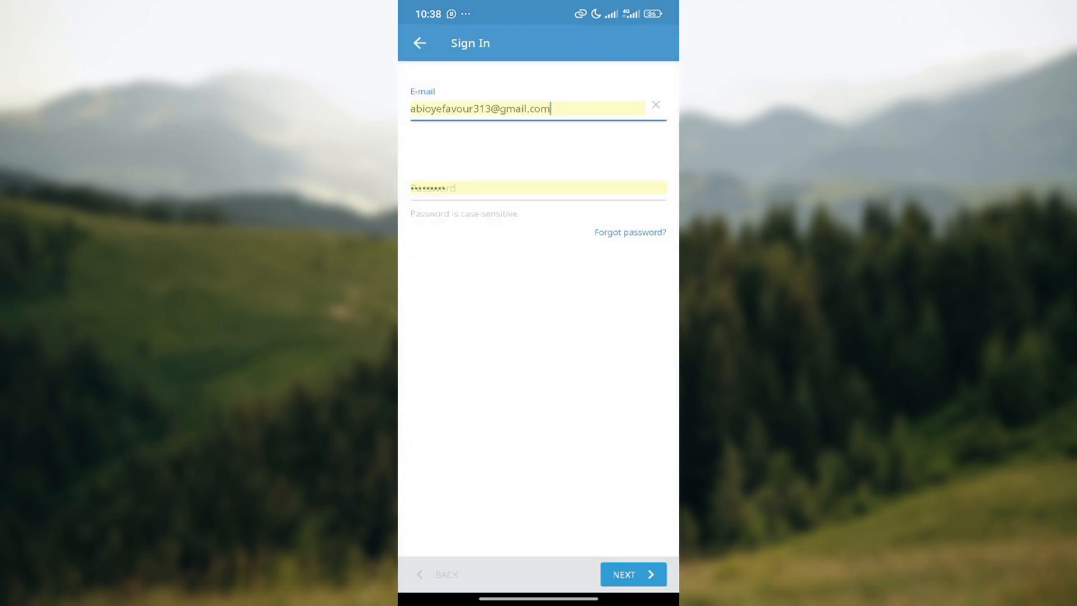
left_click(631, 575)
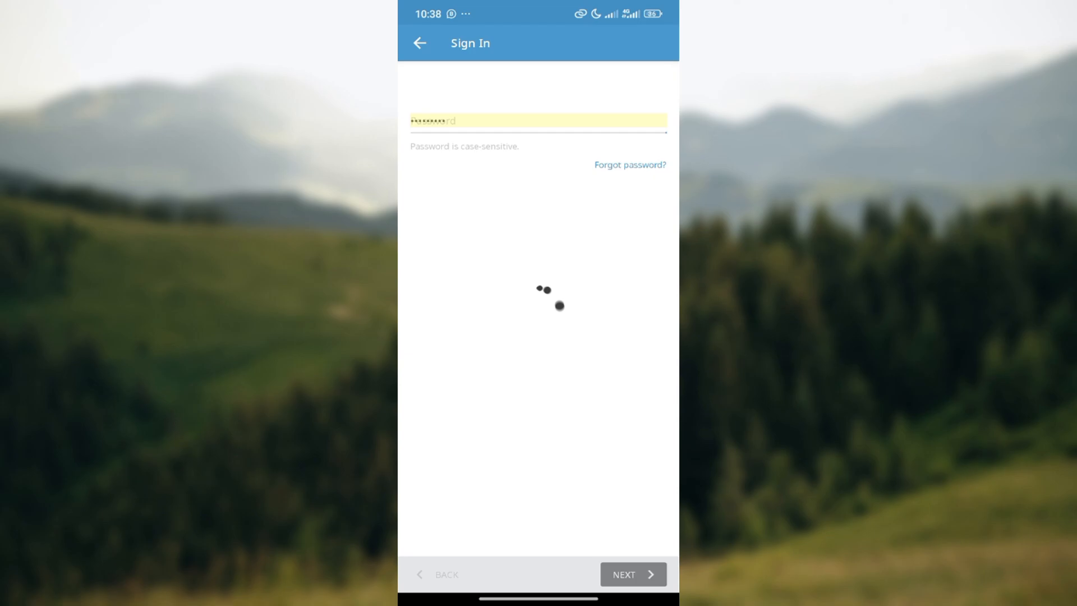
left_click(632, 575)
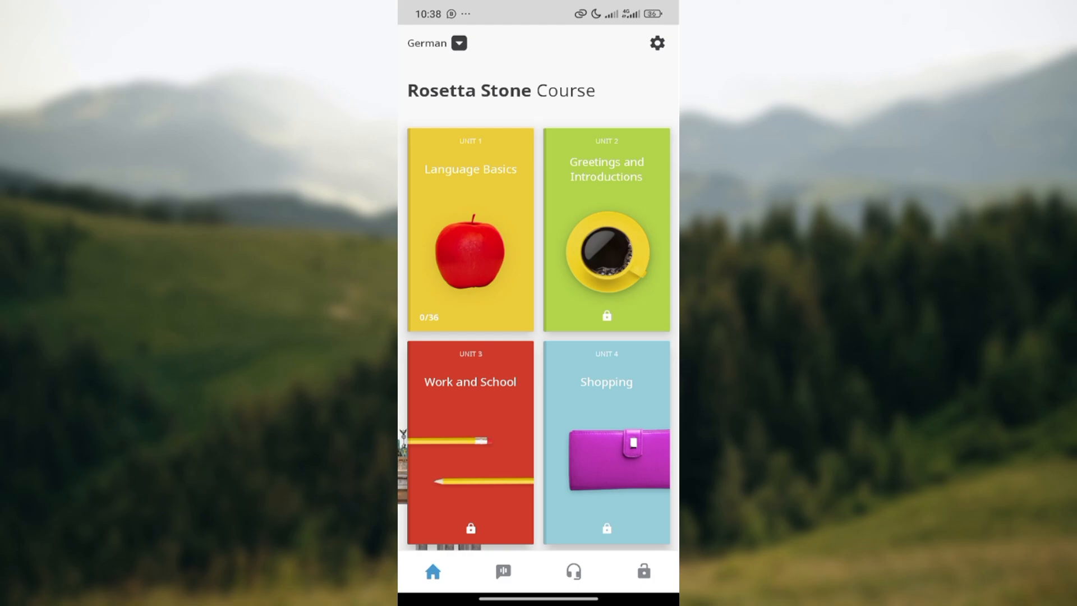
- From settings, scroll to About Rosetta Stone and enter Help and Support
left_click(656, 42)
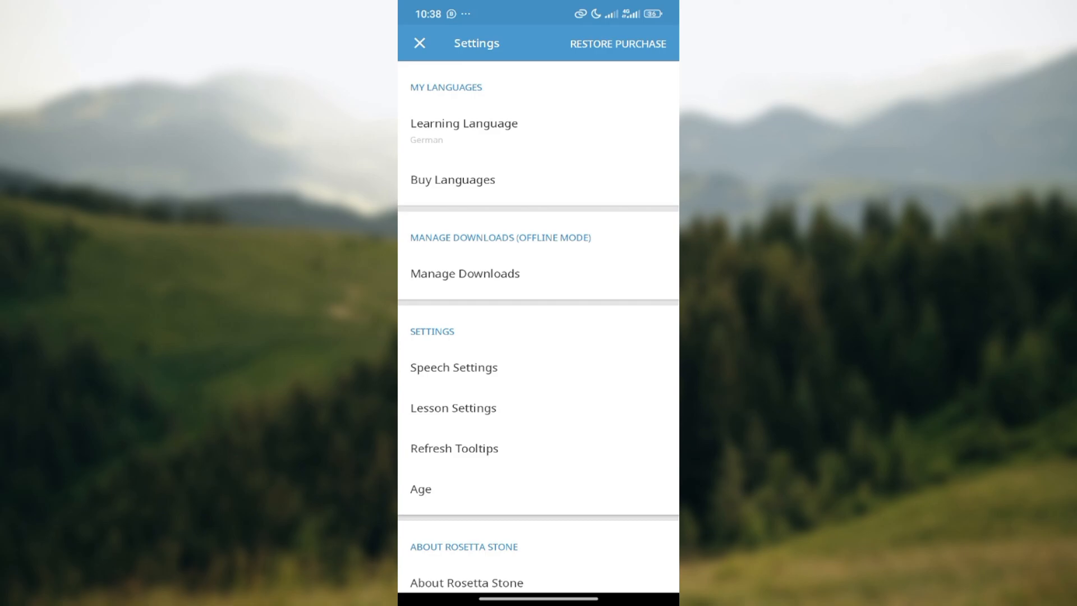
scroll("down", 3)
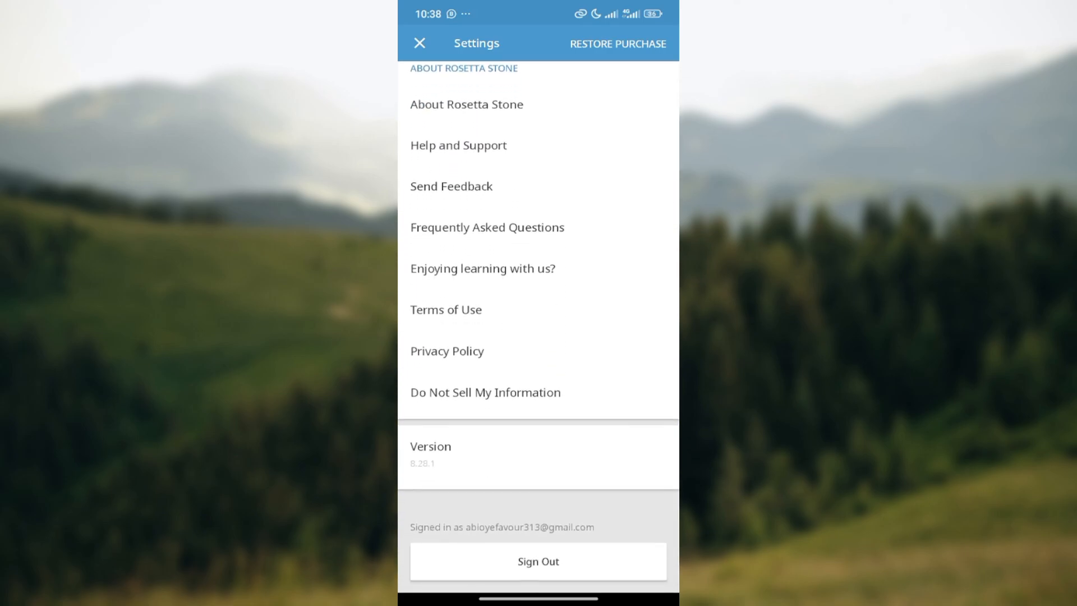
scroll("down", 3)
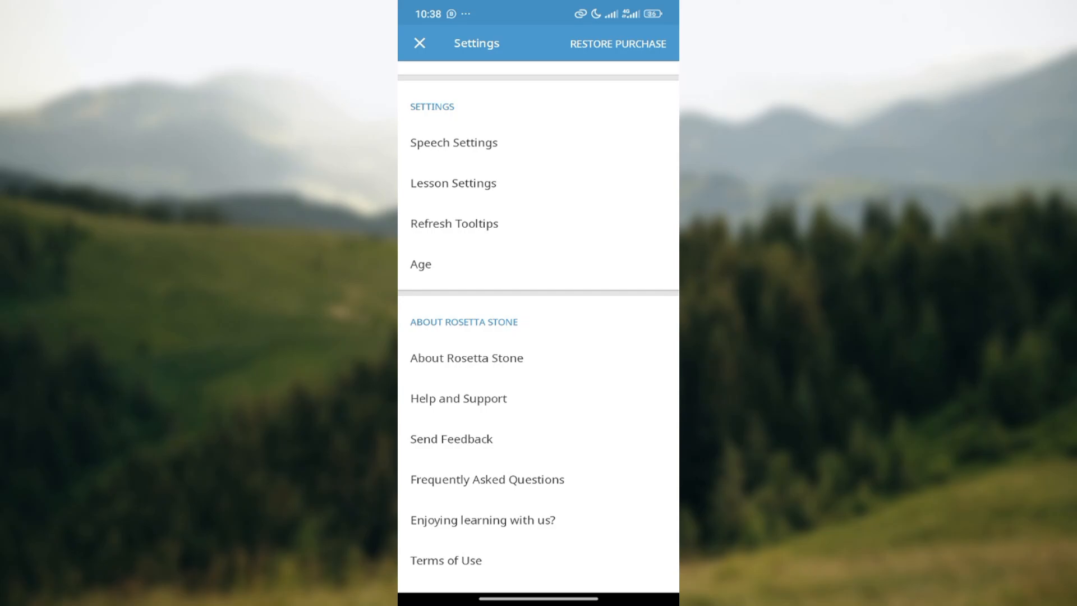
scroll("down", 3)
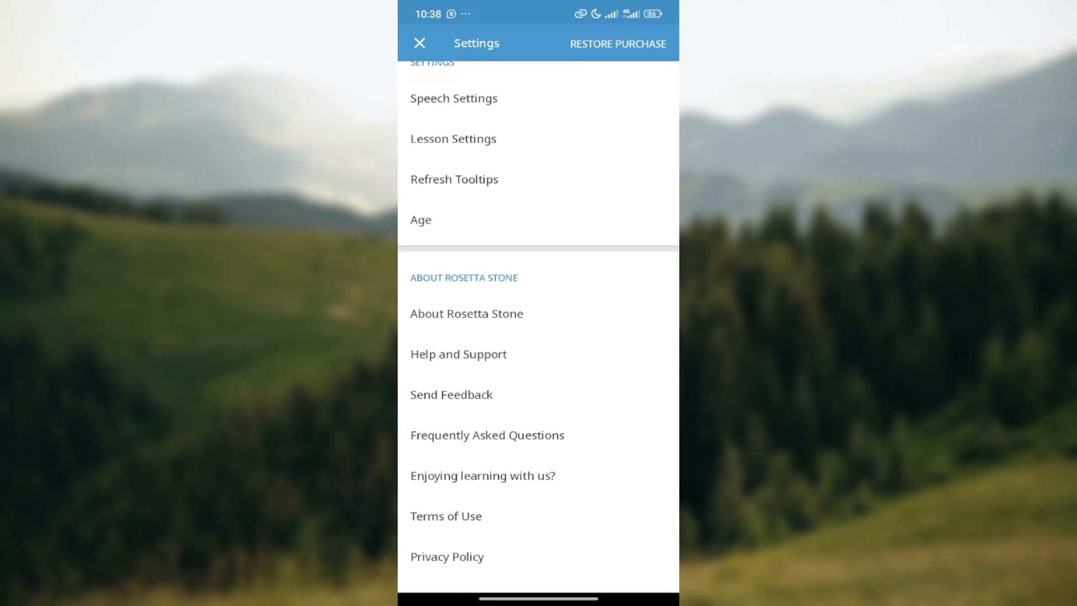
left_click(458, 354)
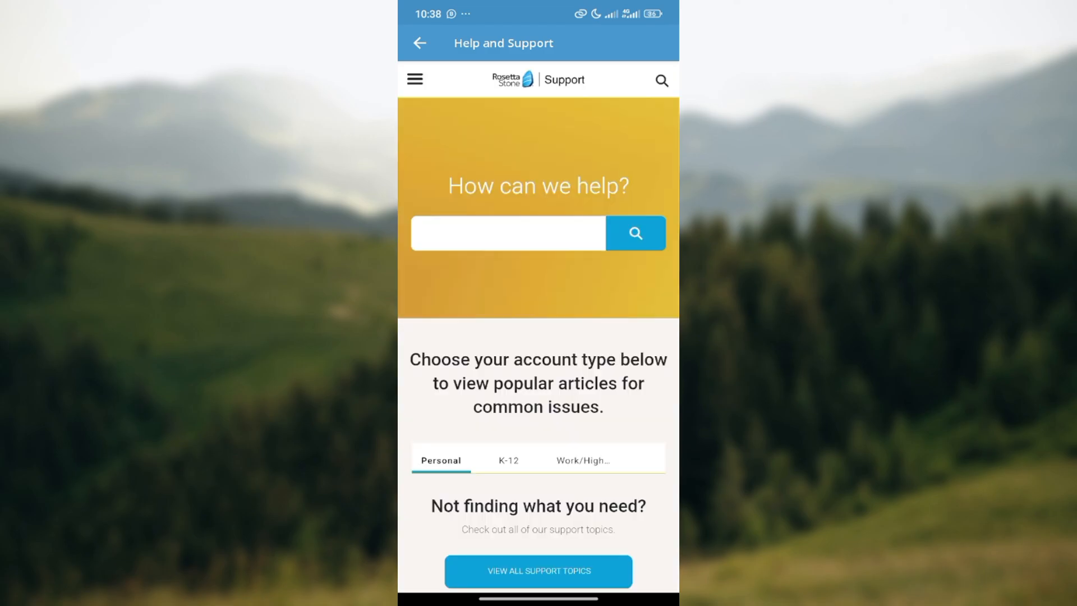
- Search the support site for 'Multiple users' to list Multiple Users on One Subscription
scroll("down", 3)
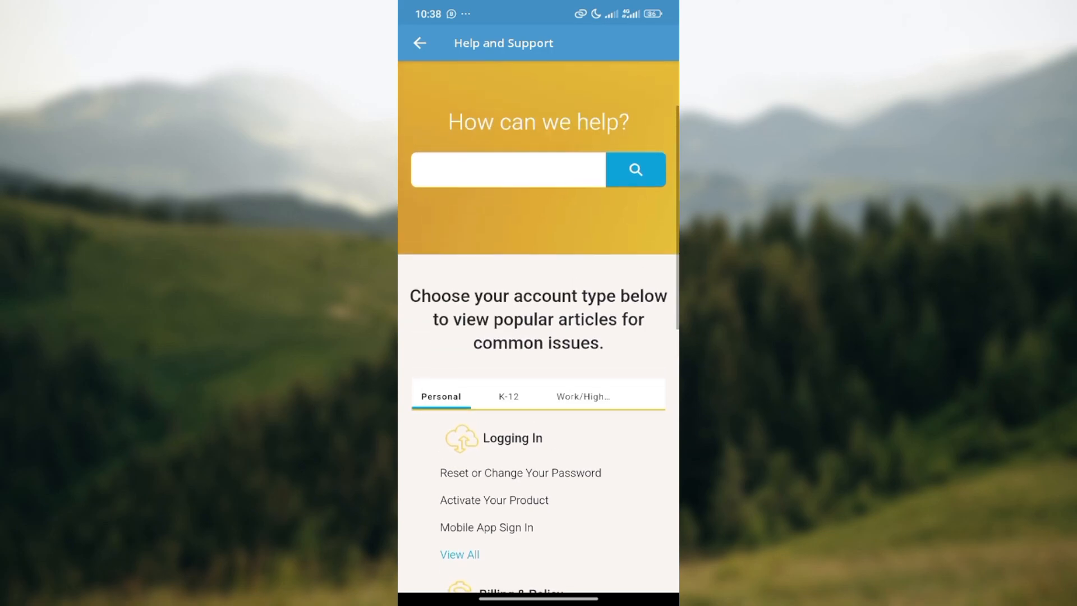
left_click(507, 170)
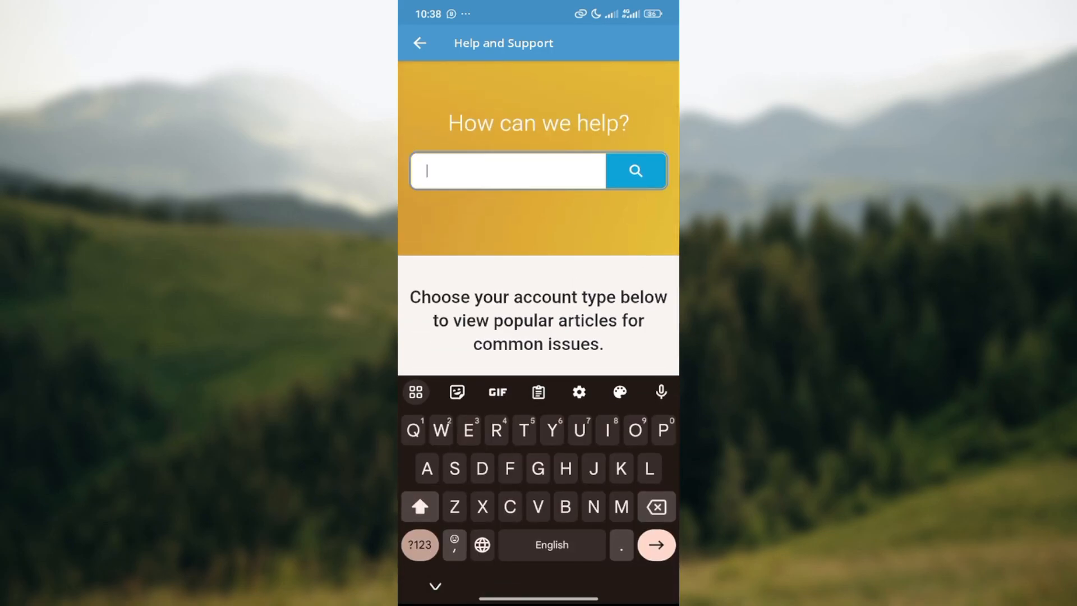
type("Multiple users")
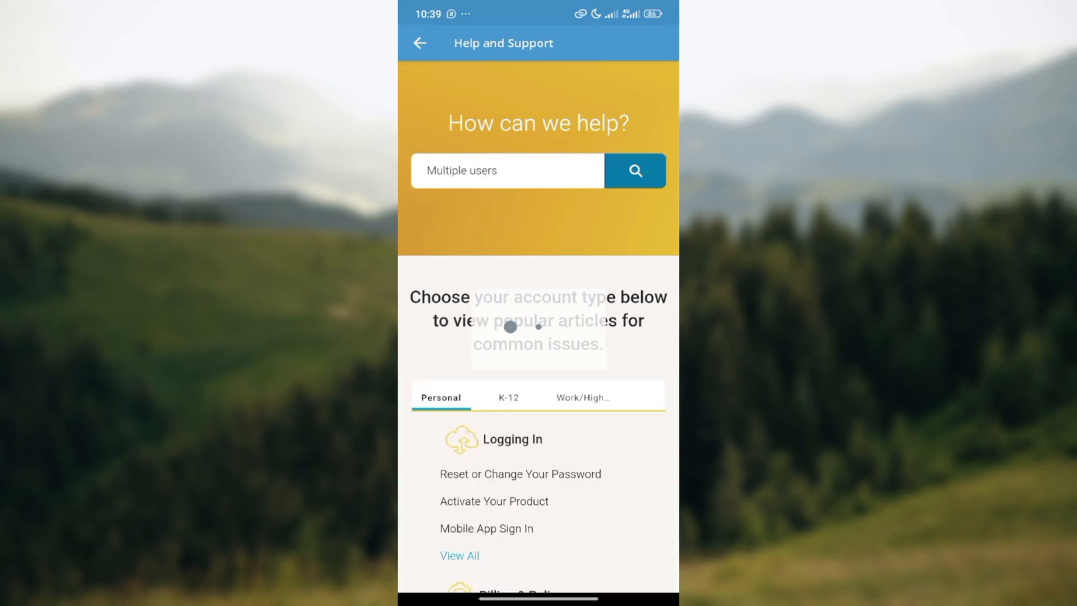
left_click(633, 171)
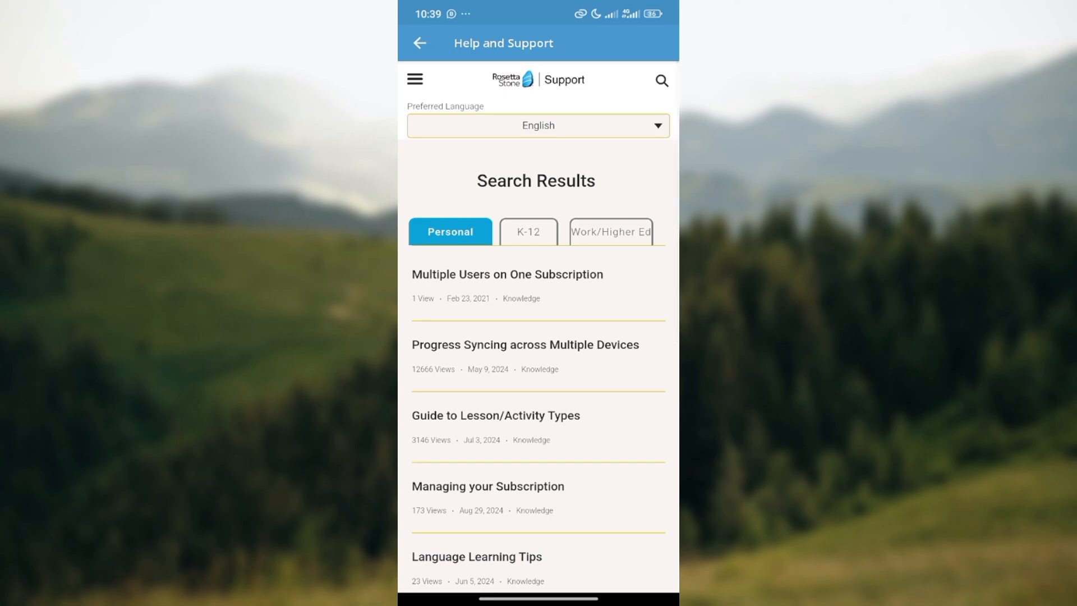
scroll("down", 3)
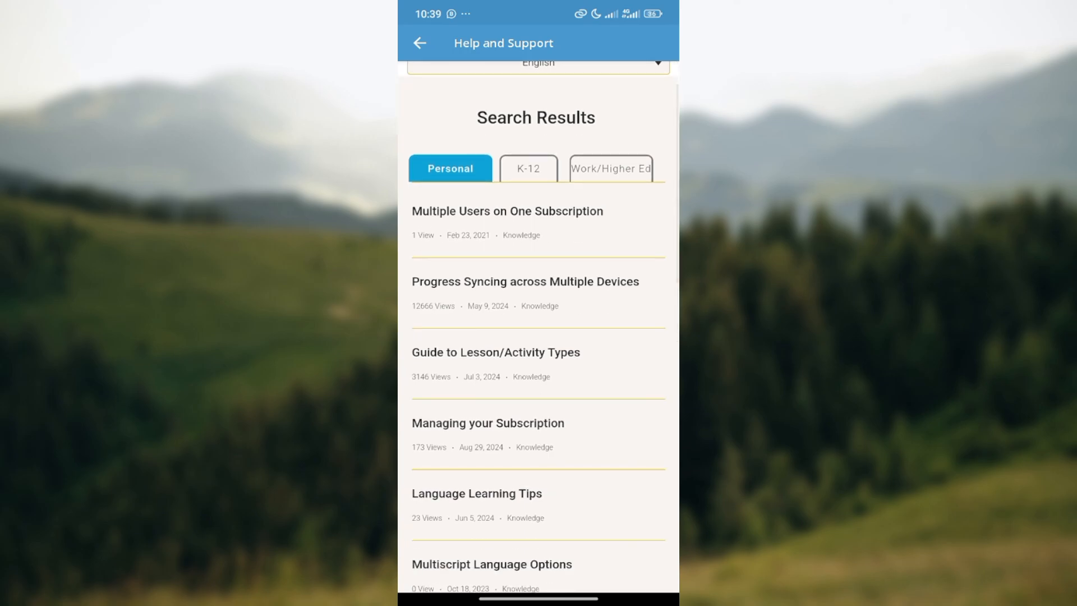
- Read the Multiple Users on One Subscription article through to its end
left_click(506, 211)
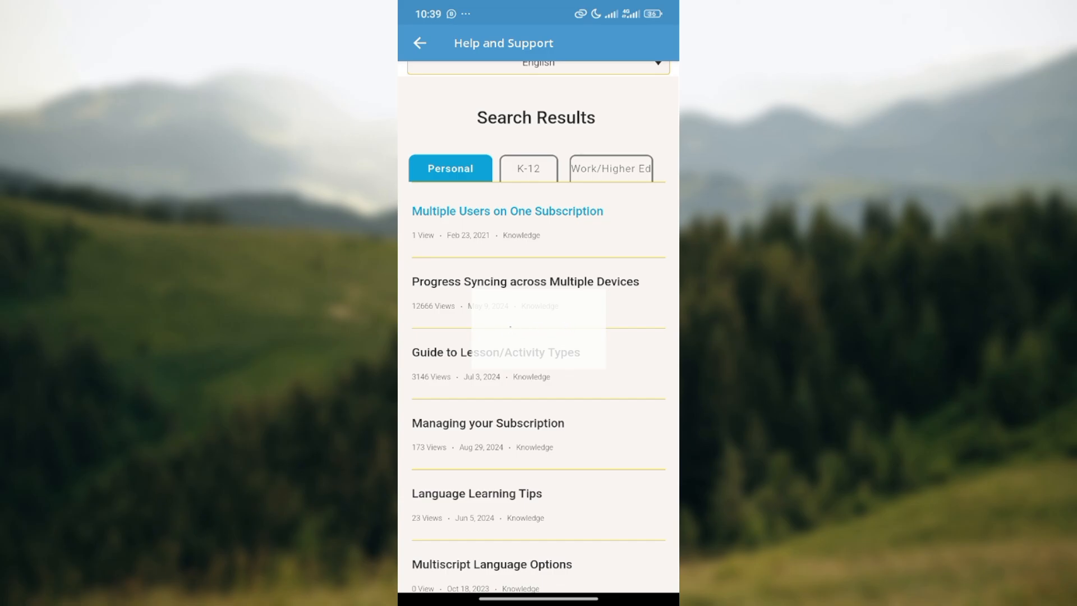
left_click(506, 211)
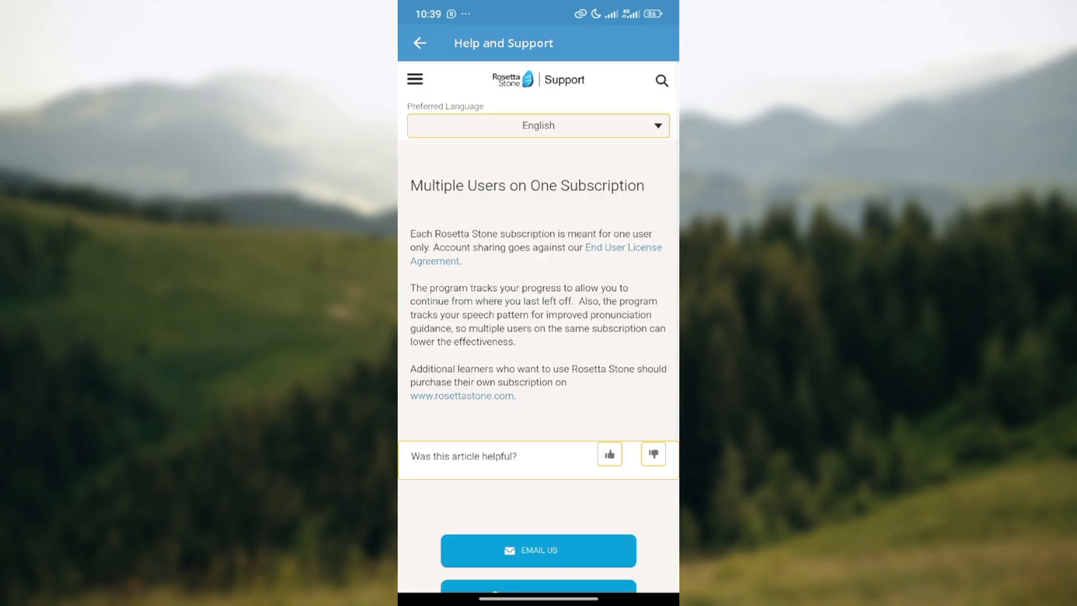
scroll("down", 3)
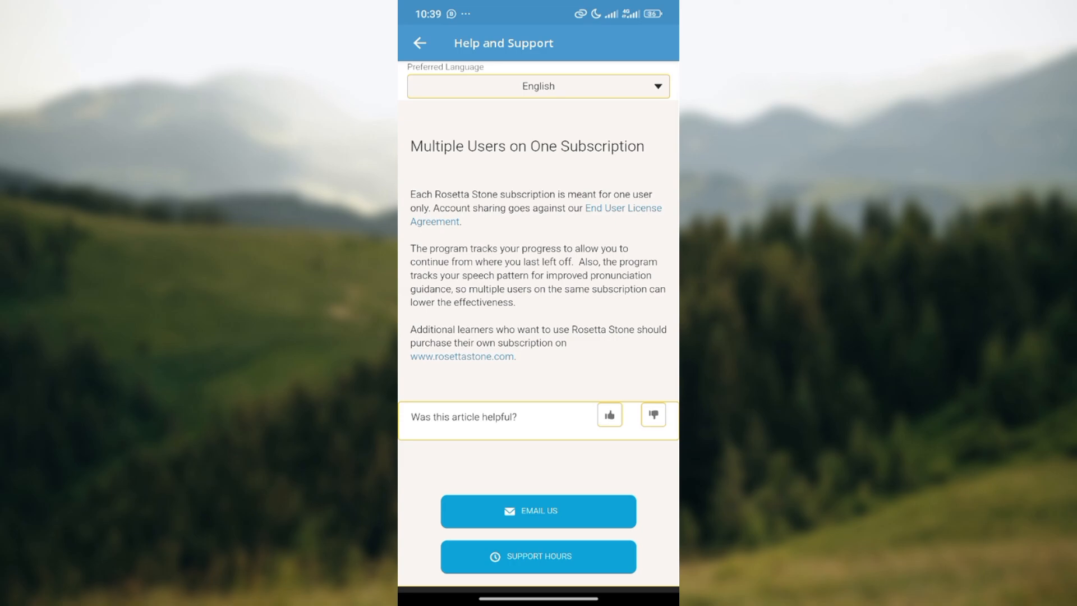
scroll("down", 3)
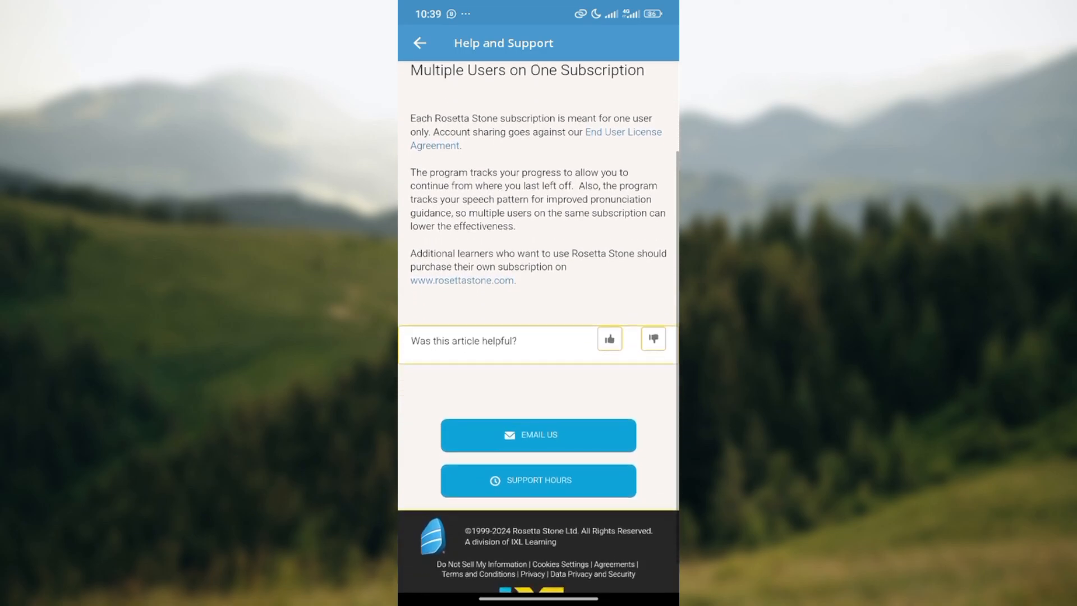